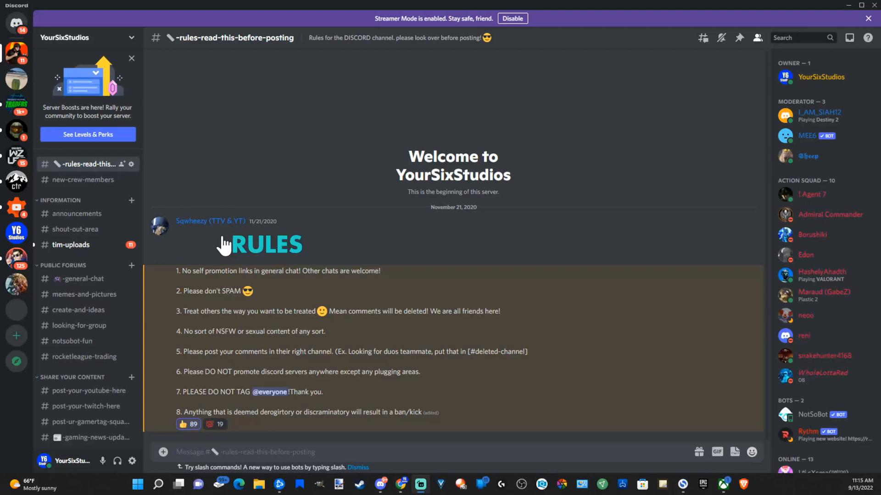
pyautogui.moveTo(375, 337)
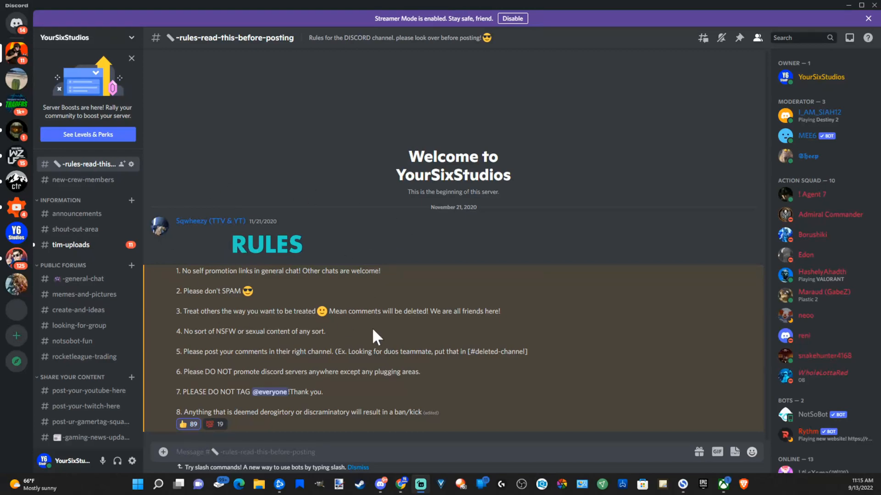
pyautogui.moveTo(288, 189)
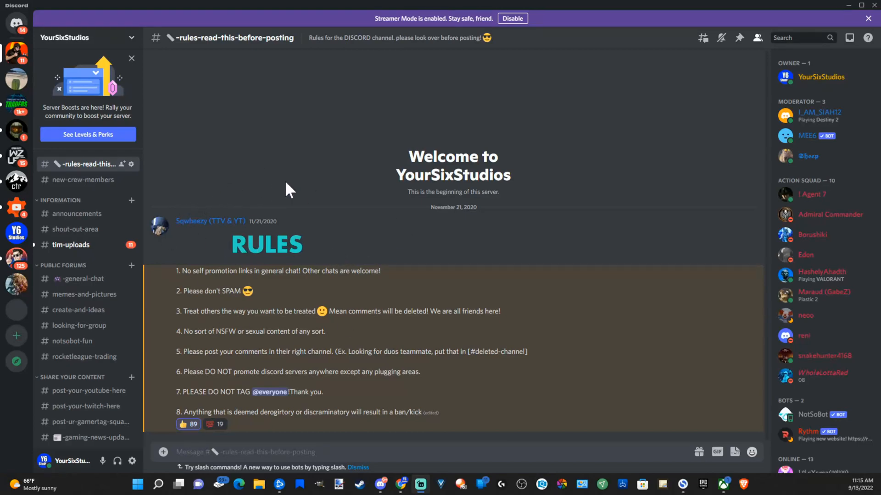
pyautogui.moveTo(73, 196)
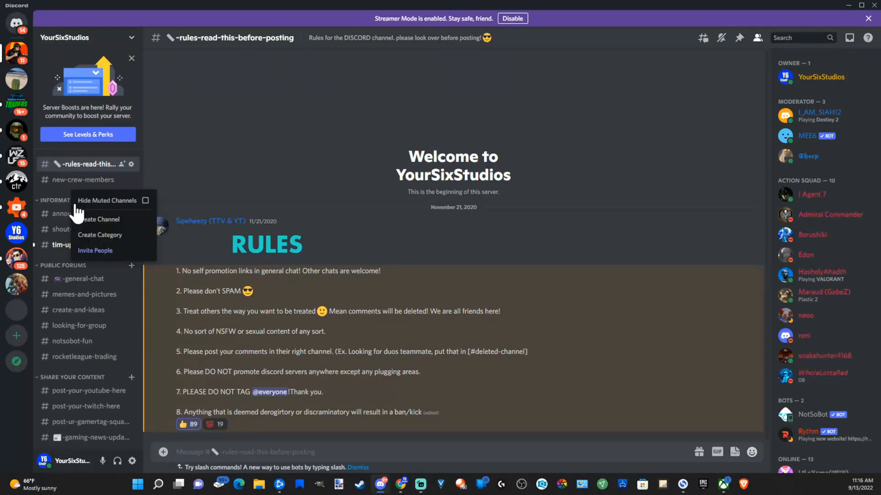
# Step: Create a new text channel named rules-2 in the YourSixStudios server
pyautogui.click(99, 219)
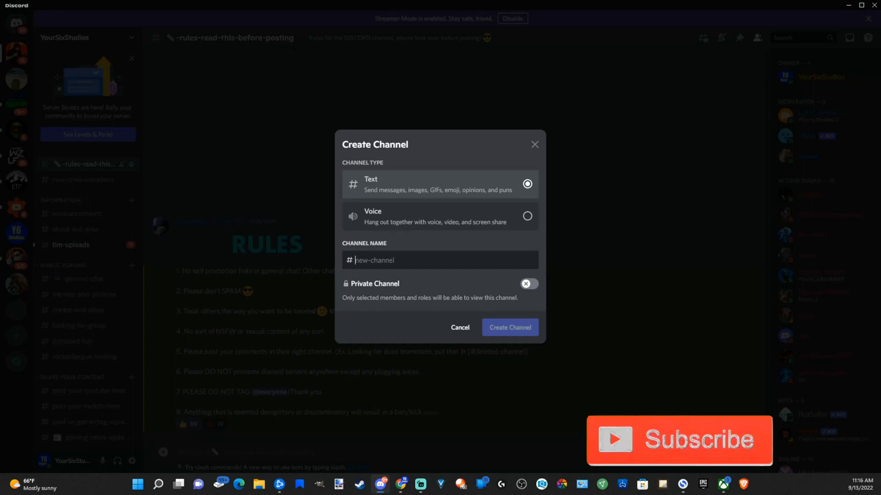
pyautogui.write('rule')
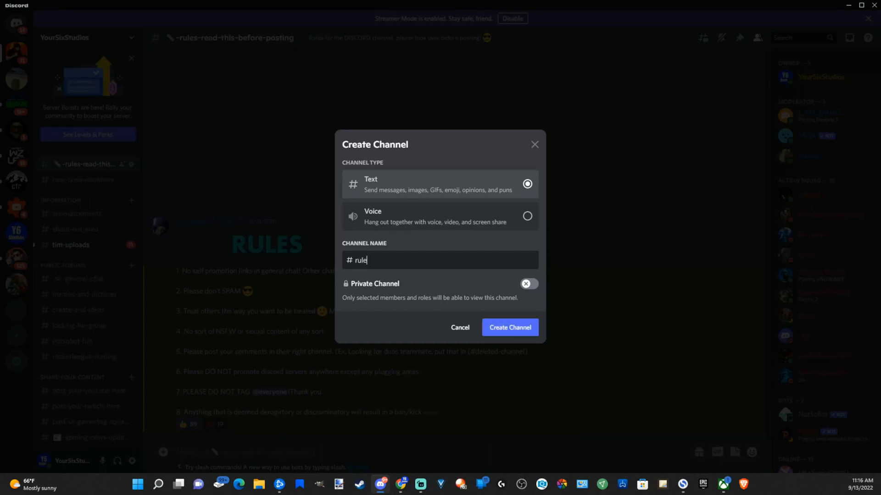
pyautogui.write('s-2')
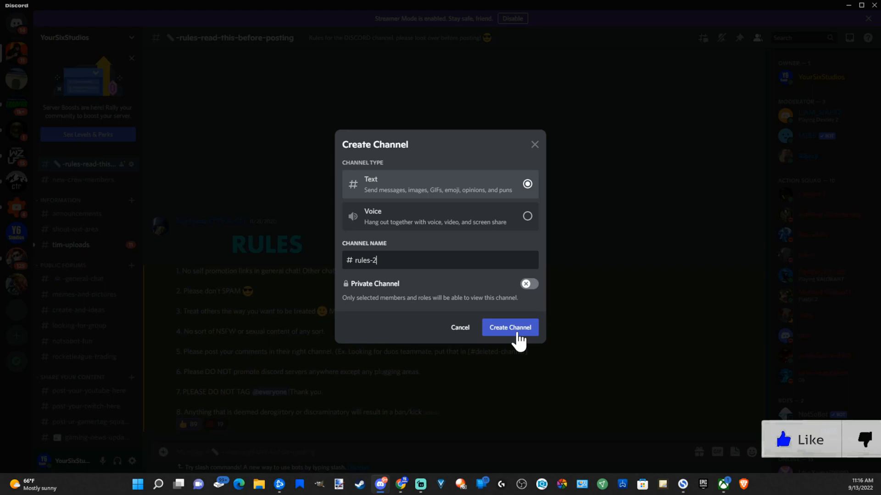
pyautogui.click(509, 327)
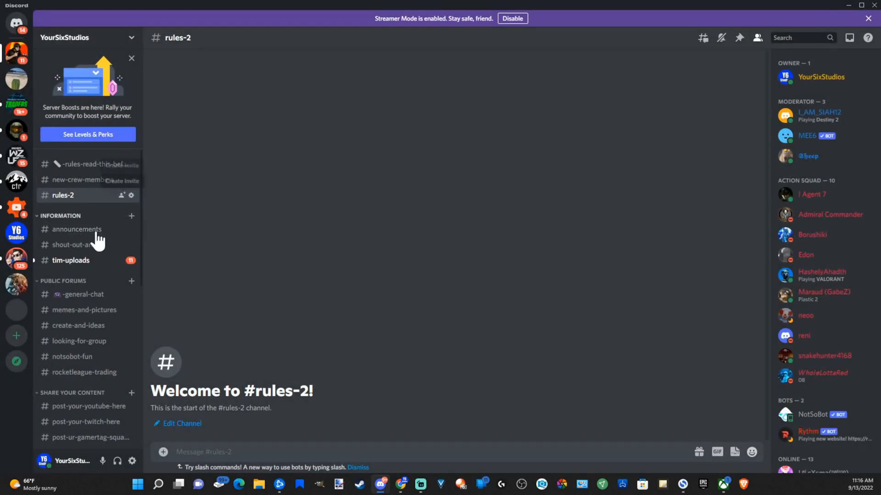
pyautogui.moveTo(346, 366)
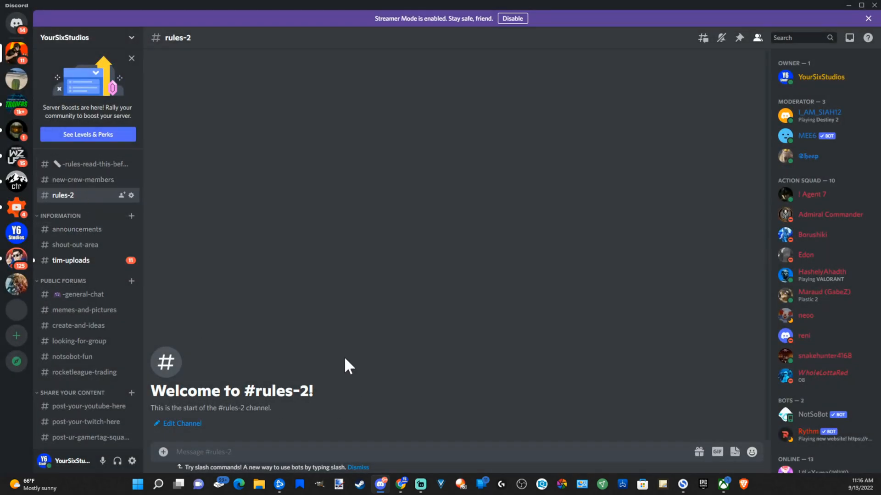
pyautogui.moveTo(131, 195)
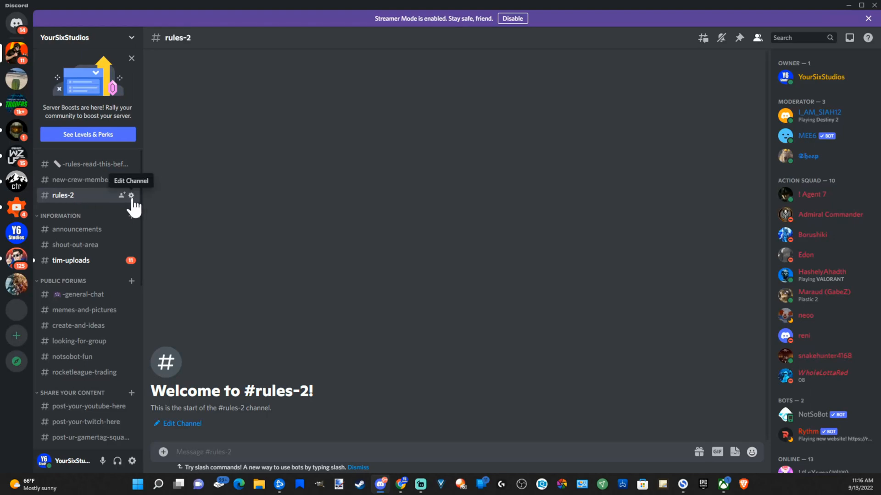
pyautogui.click(131, 195)
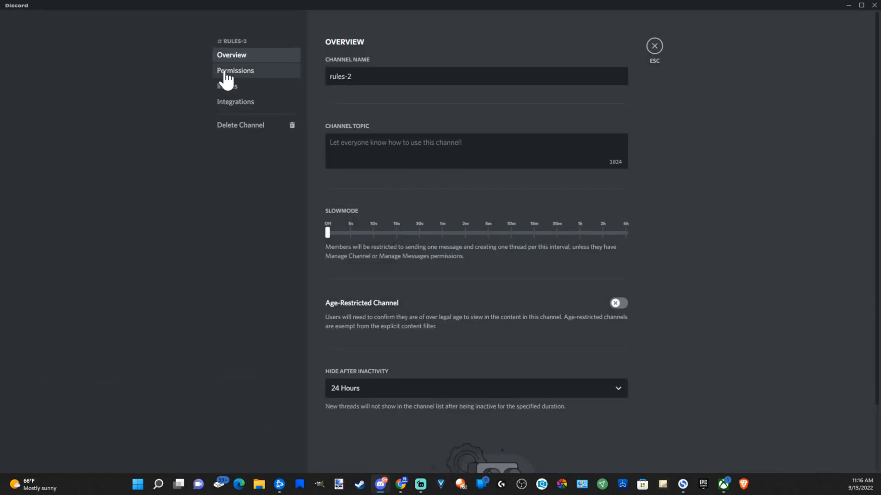
pyautogui.click(236, 70)
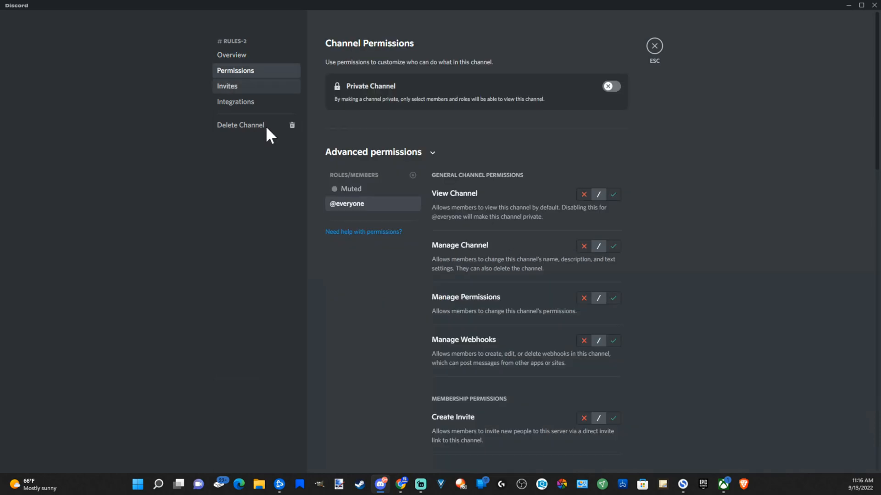
pyautogui.moveTo(345, 215)
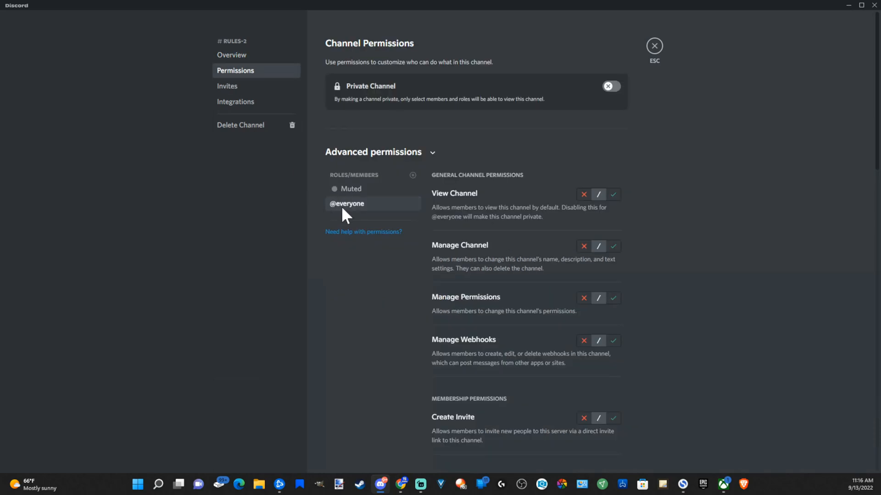
pyautogui.scroll(-3)
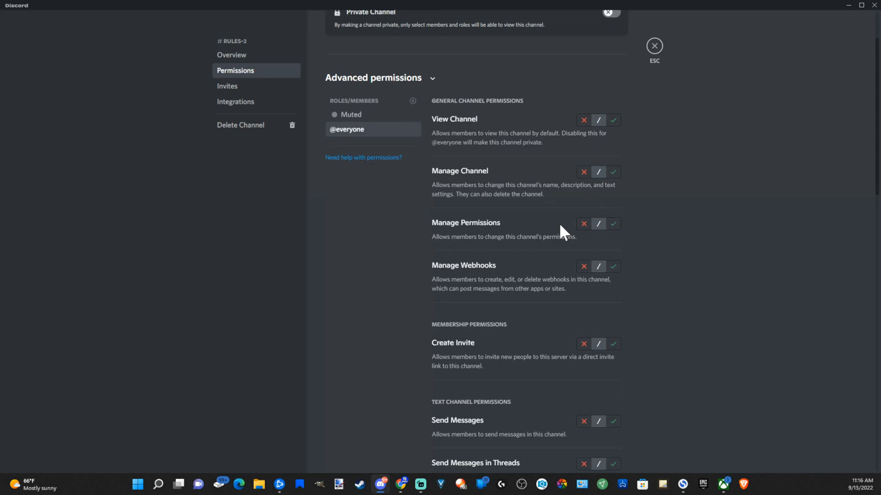
pyautogui.scroll(-3)
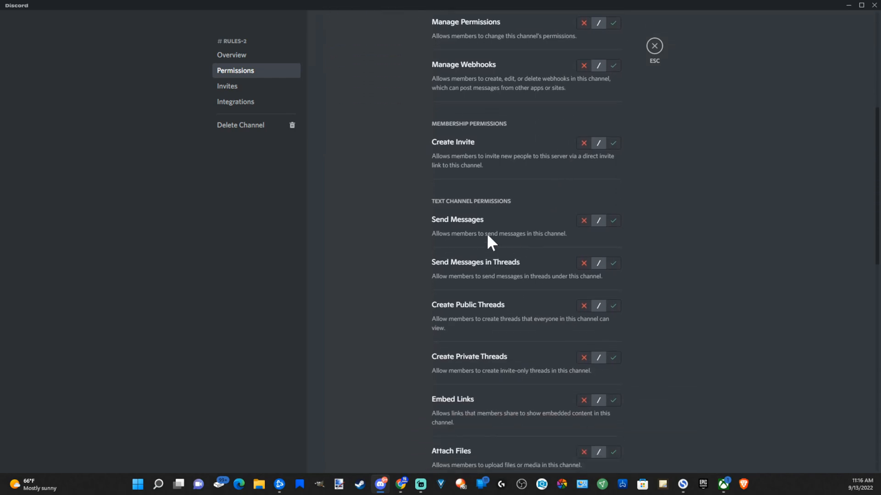
pyautogui.moveTo(538, 214)
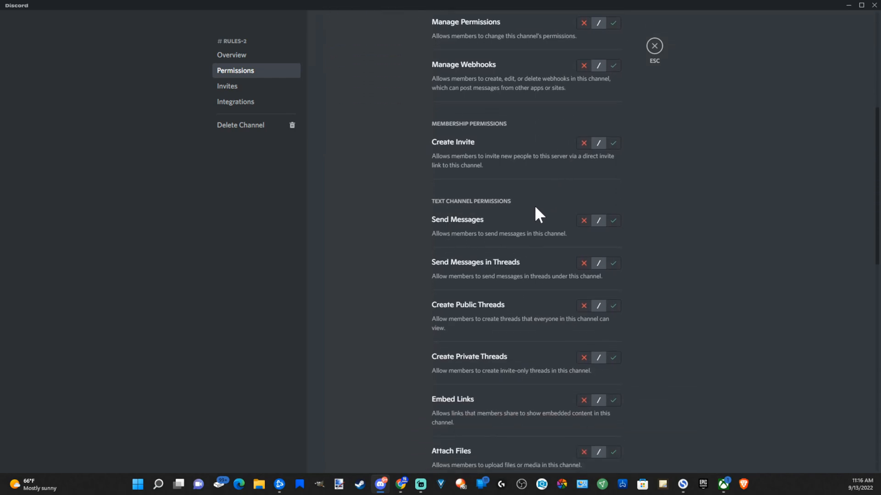
pyautogui.scroll(-3)
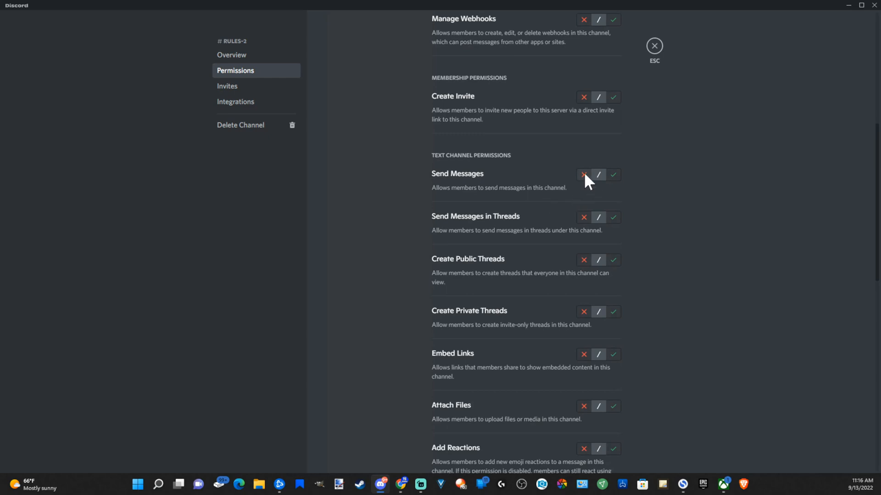
pyautogui.click(584, 174)
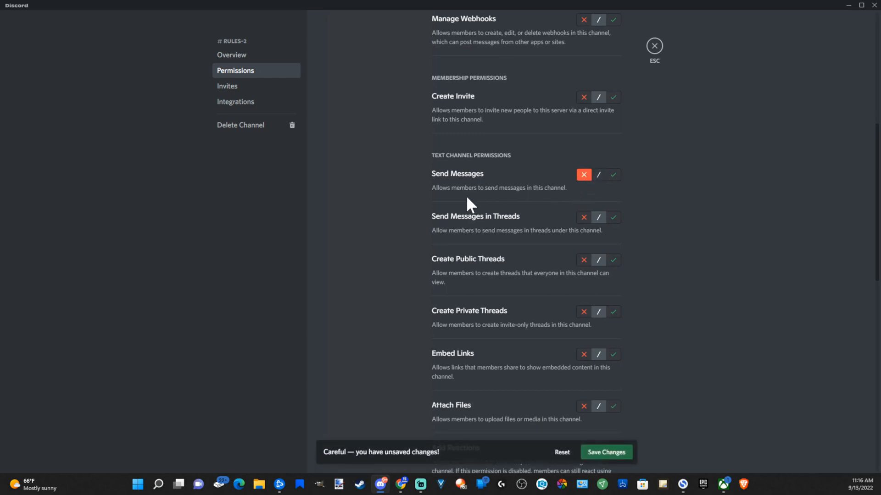
pyautogui.moveTo(496, 198)
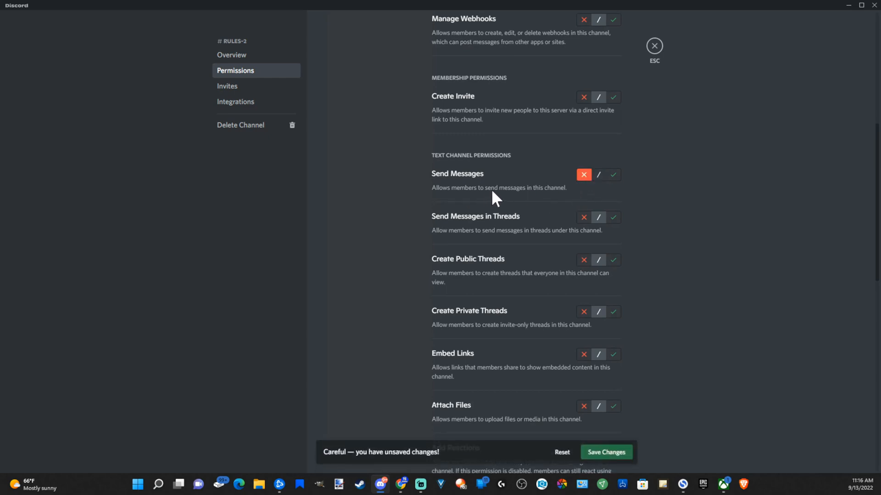
pyautogui.moveTo(545, 198)
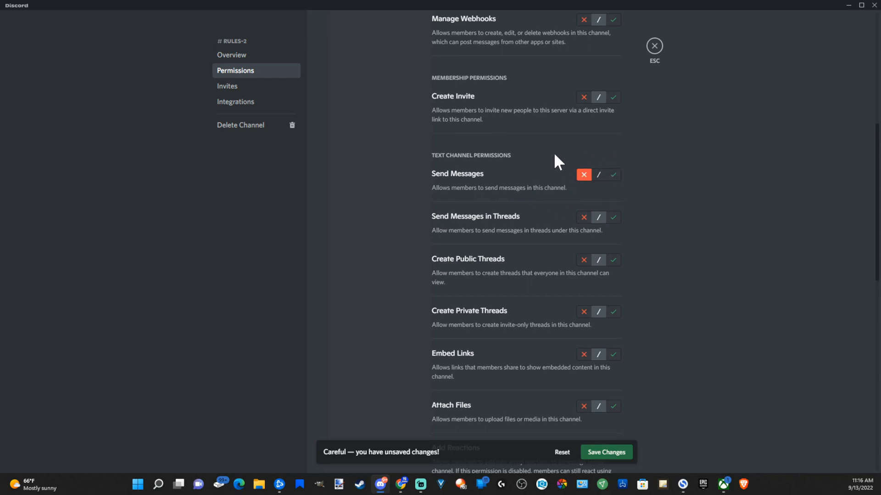
pyautogui.moveTo(531, 193)
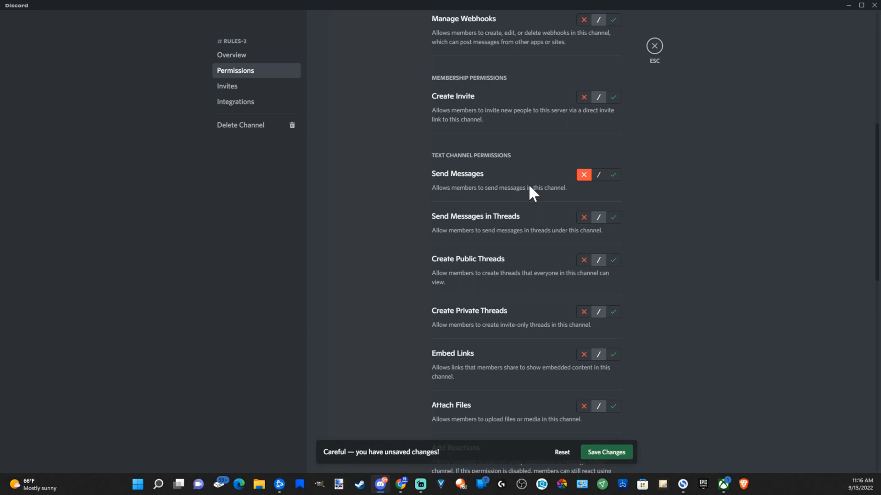
pyautogui.moveTo(494, 204)
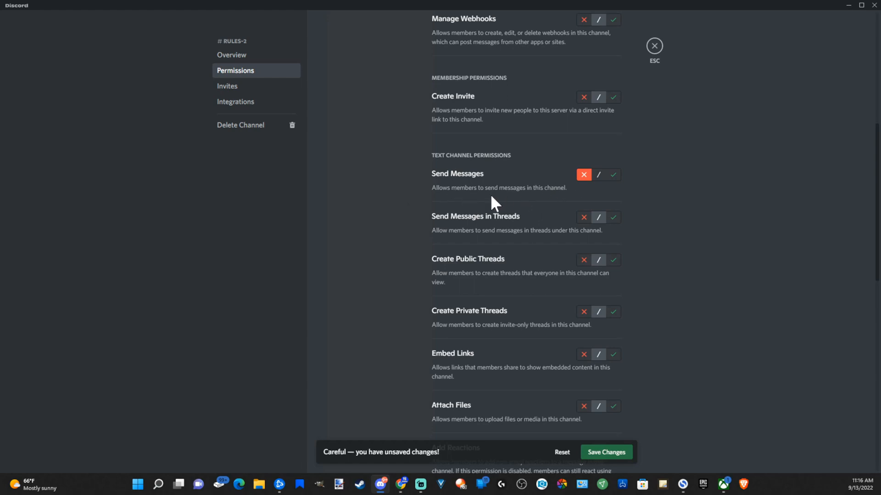
pyautogui.moveTo(654, 46)
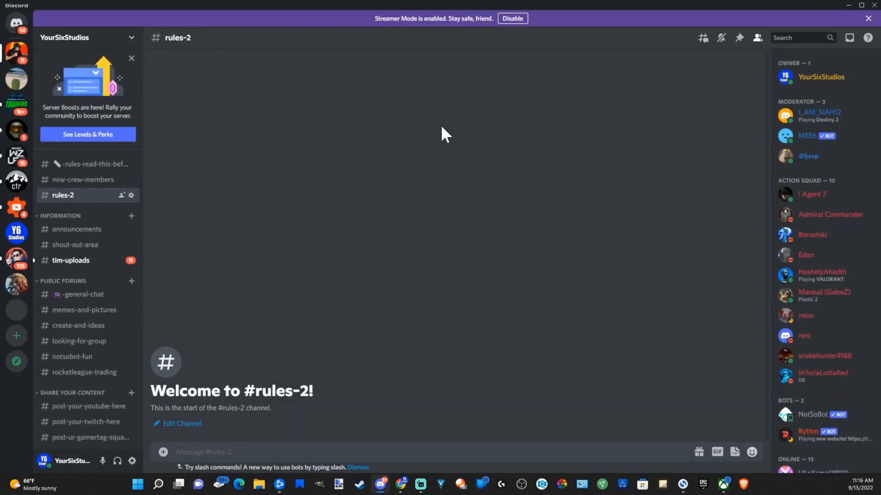
pyautogui.moveTo(235, 169)
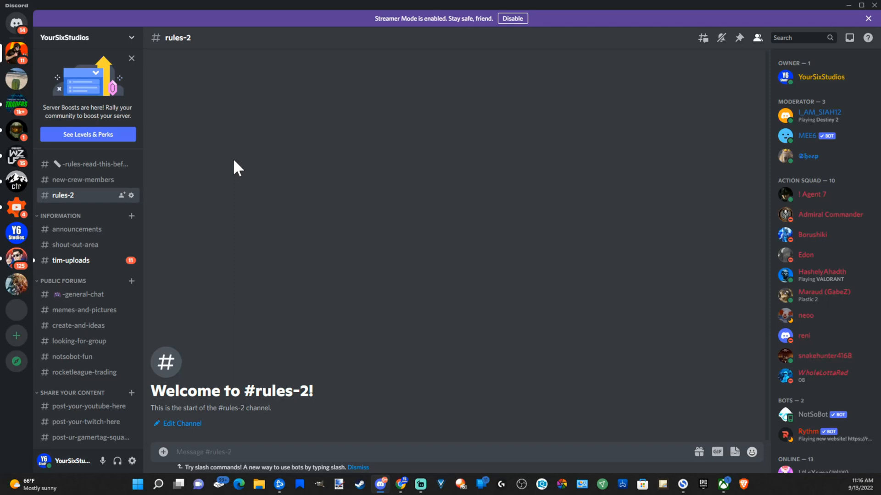
pyautogui.moveTo(179, 179)
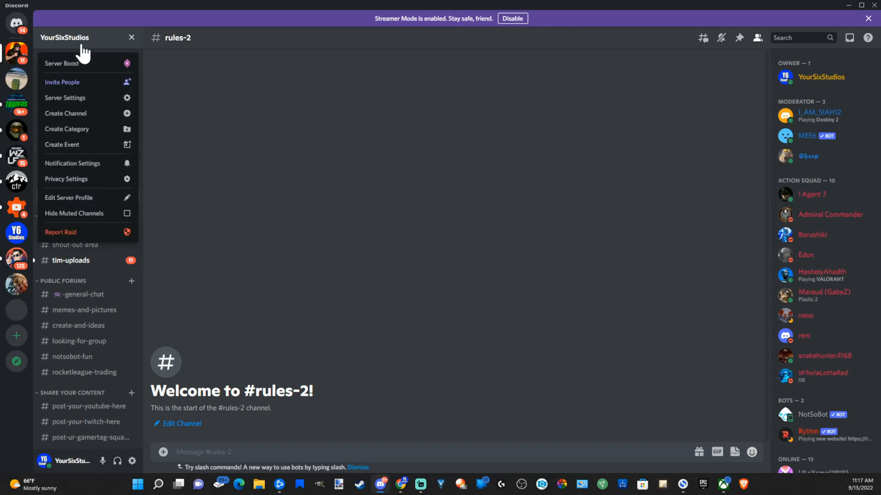
pyautogui.moveTo(65, 98)
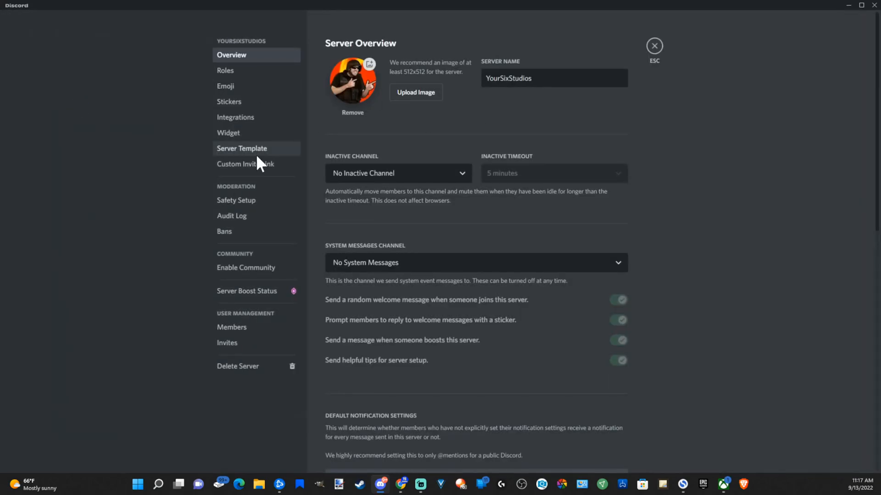
pyautogui.moveTo(226, 70)
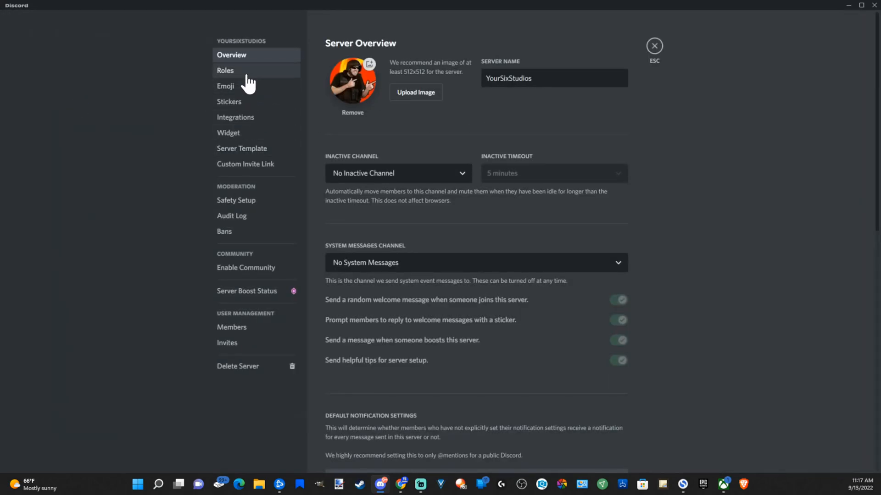
# Step: Go to the server's Roles list and select the Moderator role for editing
pyautogui.click(226, 70)
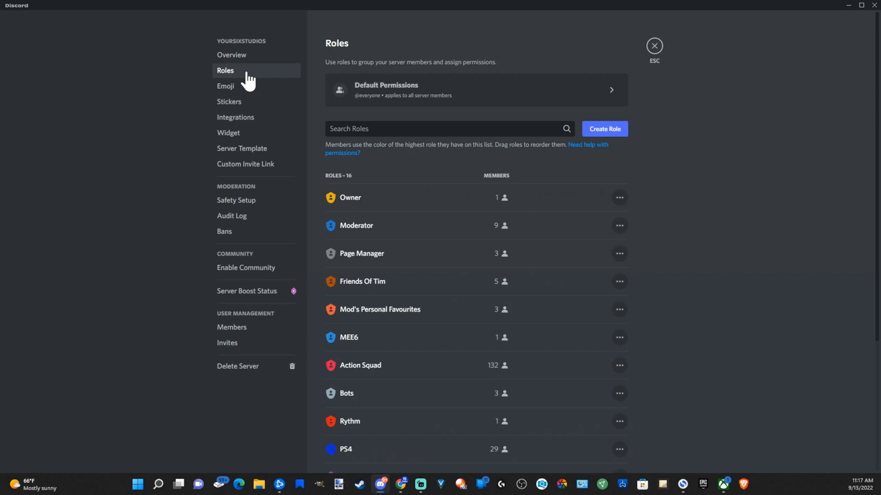
pyautogui.moveTo(391, 212)
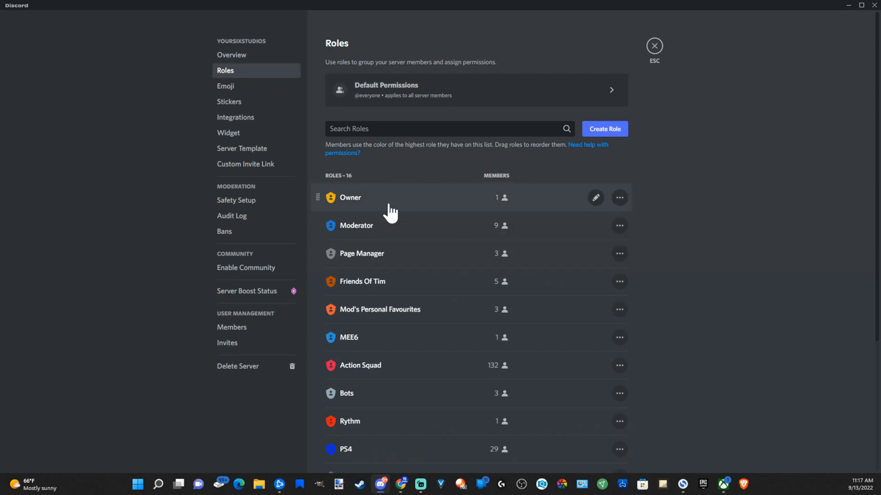
pyautogui.moveTo(389, 232)
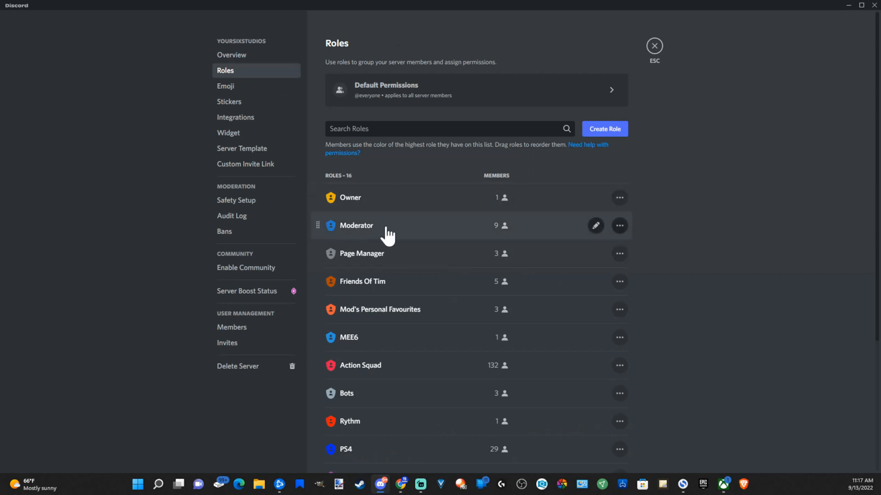
pyautogui.moveTo(349, 229)
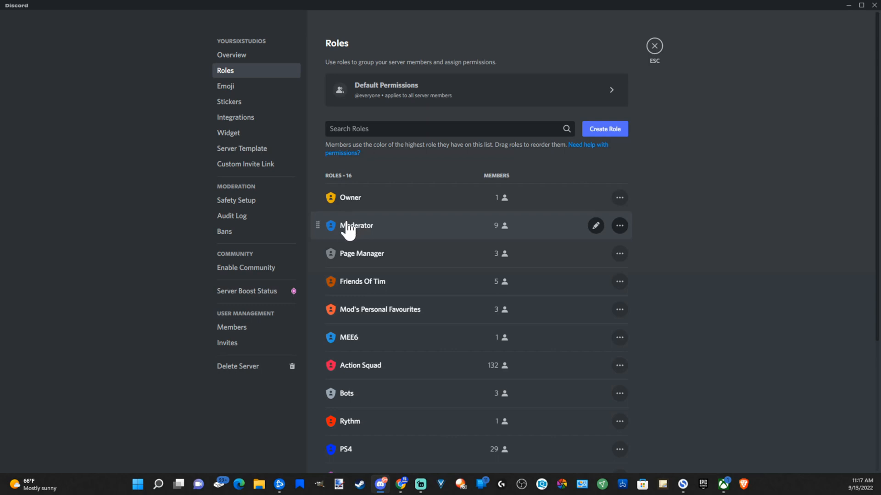
pyautogui.click(595, 226)
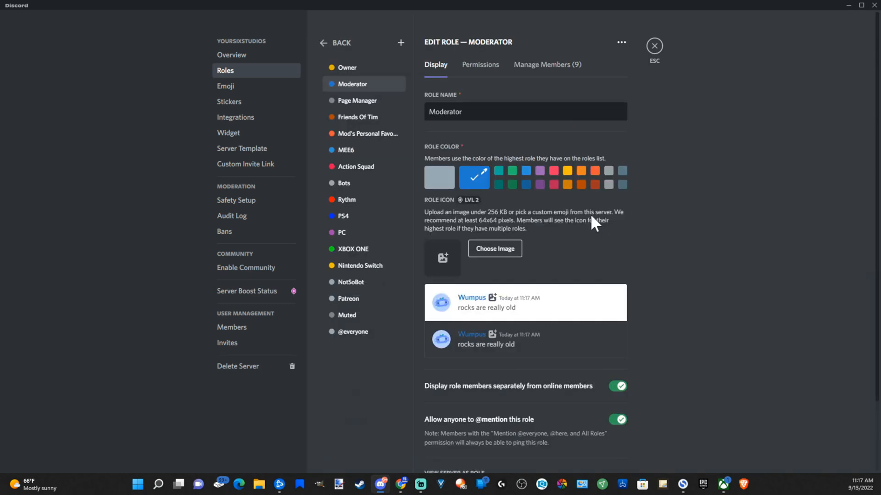
pyautogui.moveTo(500, 76)
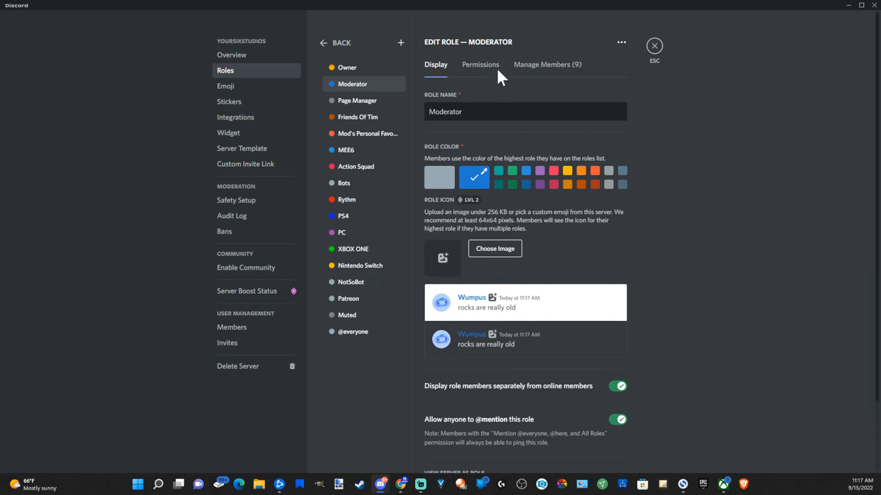
# Step: Confirm Send Messages is allowed in the Moderator role's permissions, then return to rules-2
pyautogui.click(479, 64)
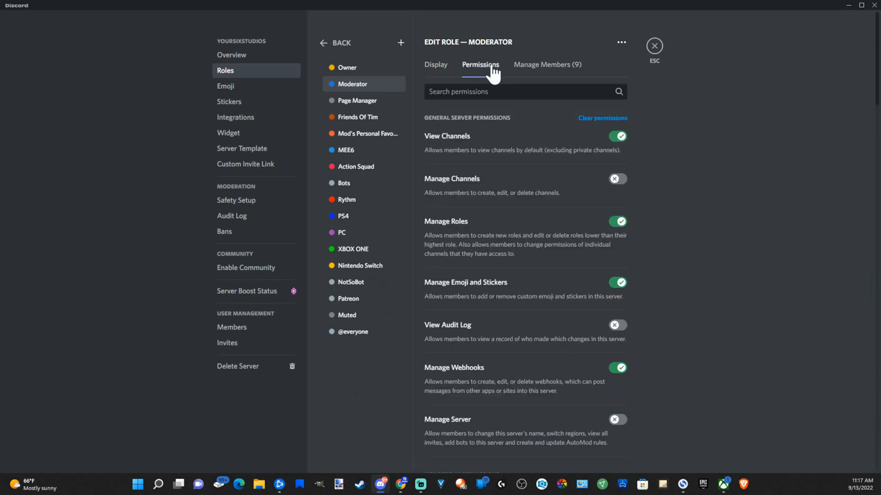
pyautogui.moveTo(511, 153)
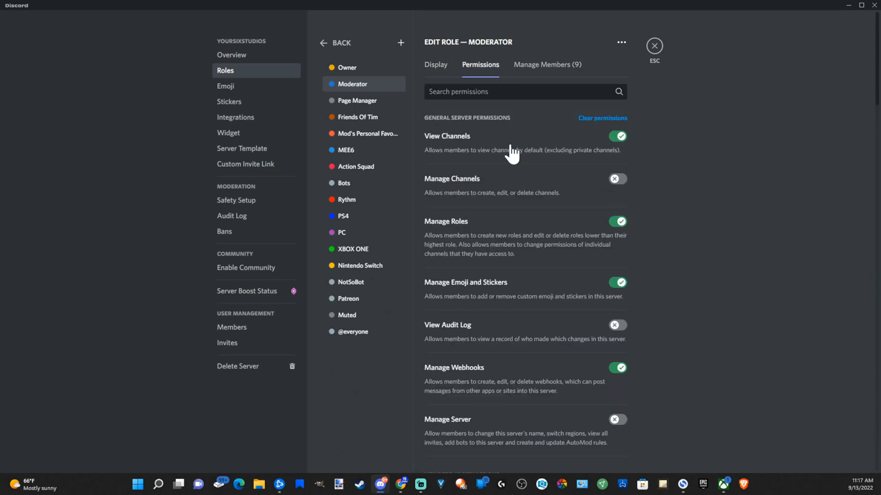
pyautogui.scroll(-3)
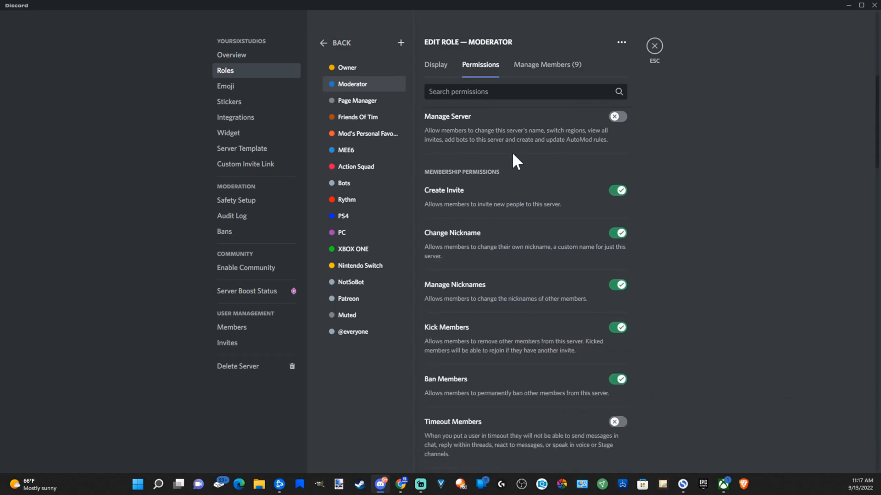
pyautogui.scroll(-3)
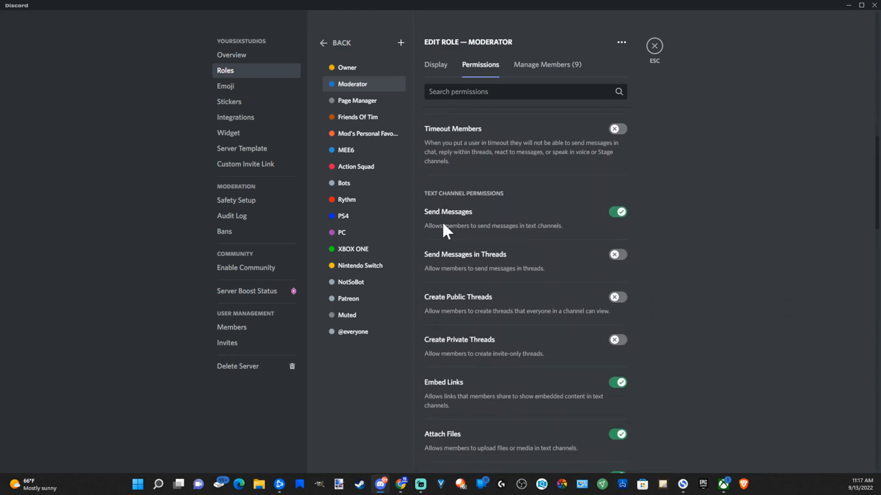
pyautogui.moveTo(468, 239)
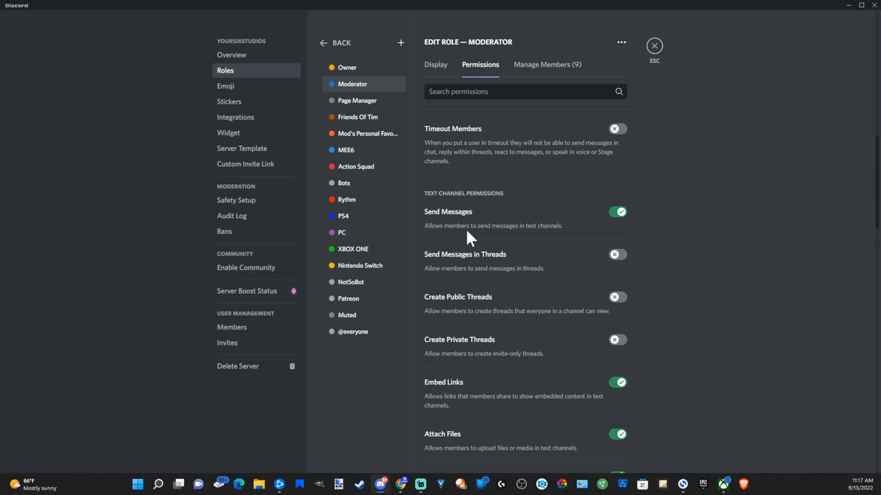
pyautogui.moveTo(609, 221)
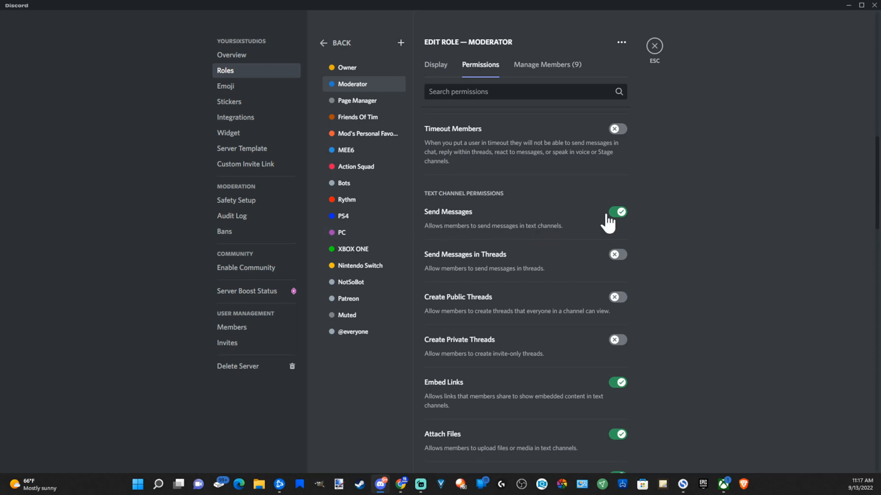
pyautogui.moveTo(667, 232)
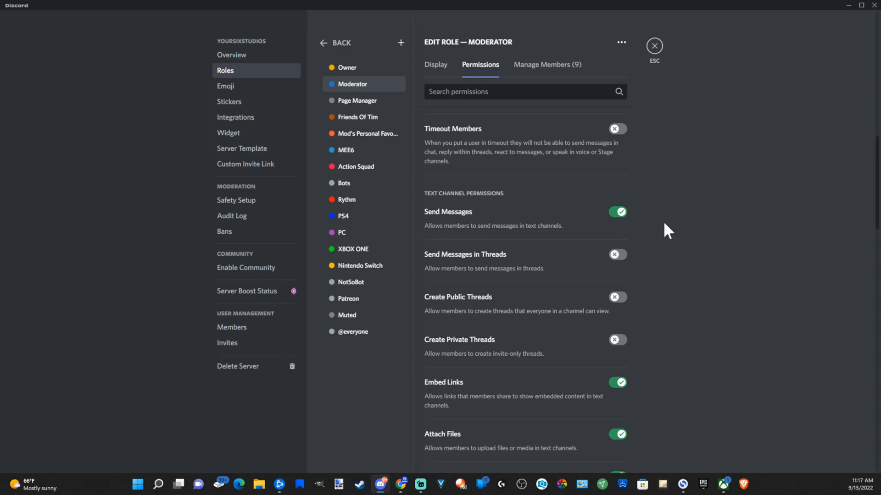
pyautogui.moveTo(632, 209)
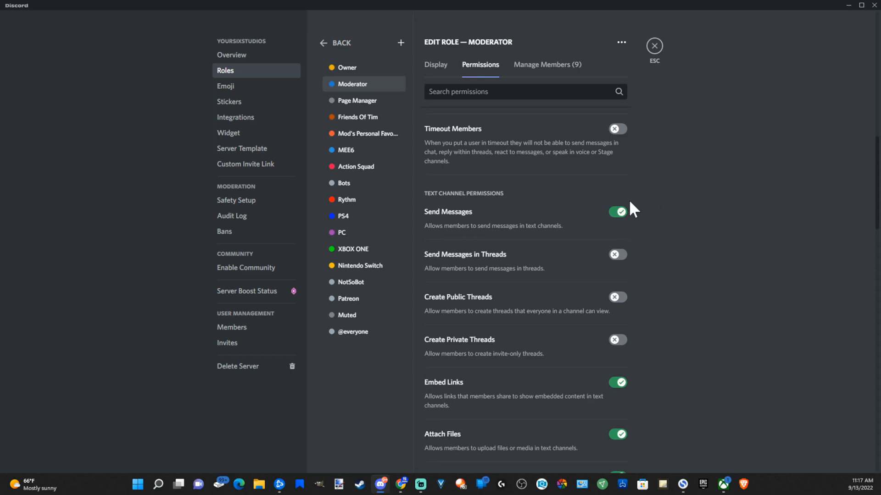
pyautogui.click(653, 46)
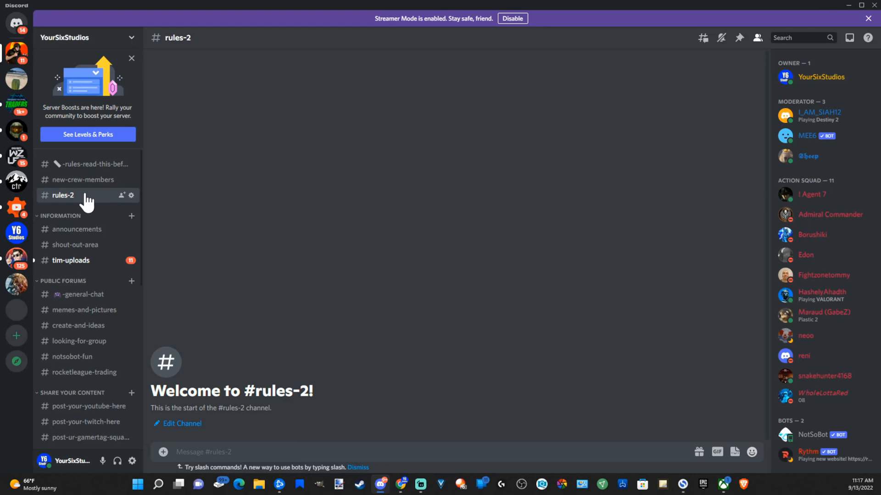
pyautogui.moveTo(279, 360)
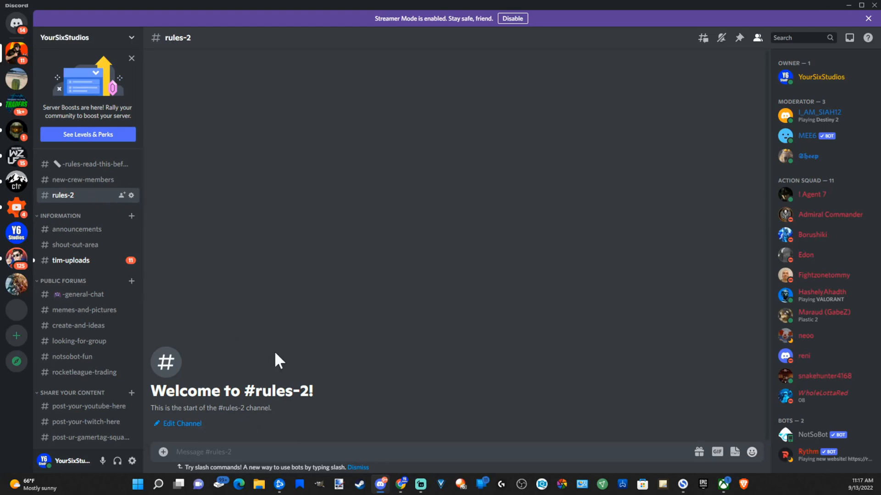
pyautogui.moveTo(346, 422)
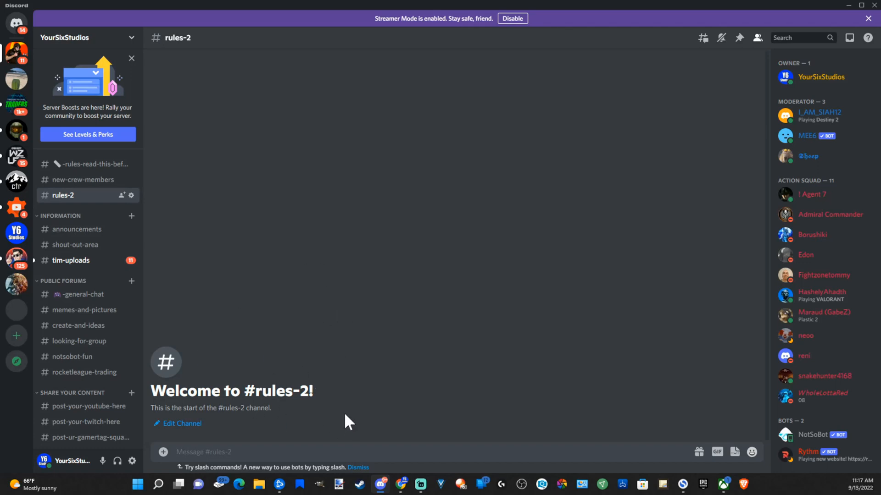
pyautogui.moveTo(314, 336)
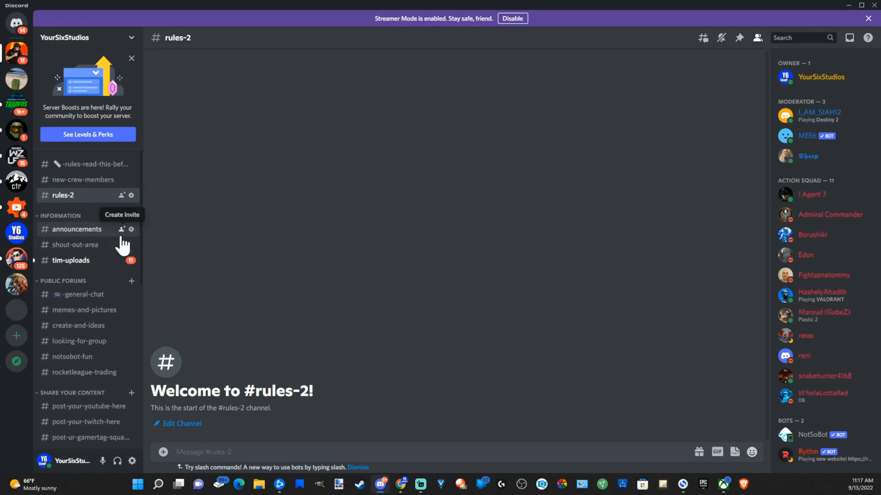
pyautogui.moveTo(336, 132)
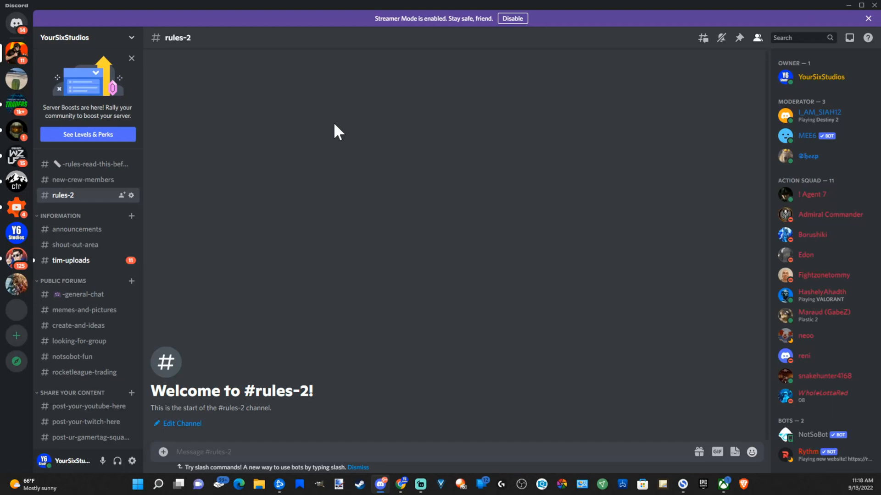